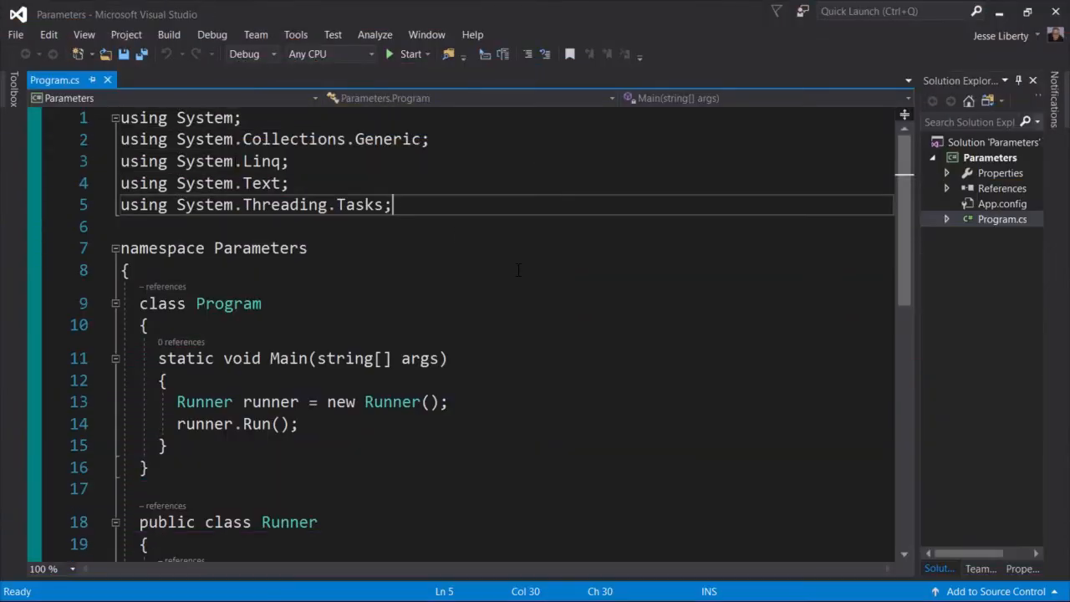
pyautogui.write('usi')
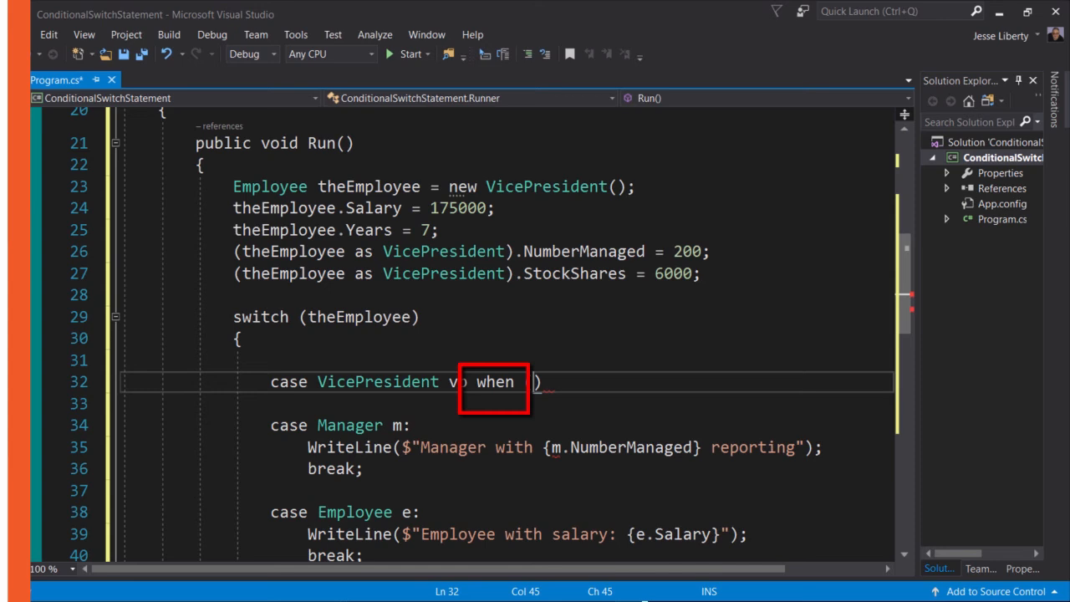
pyautogui.write('vp.')
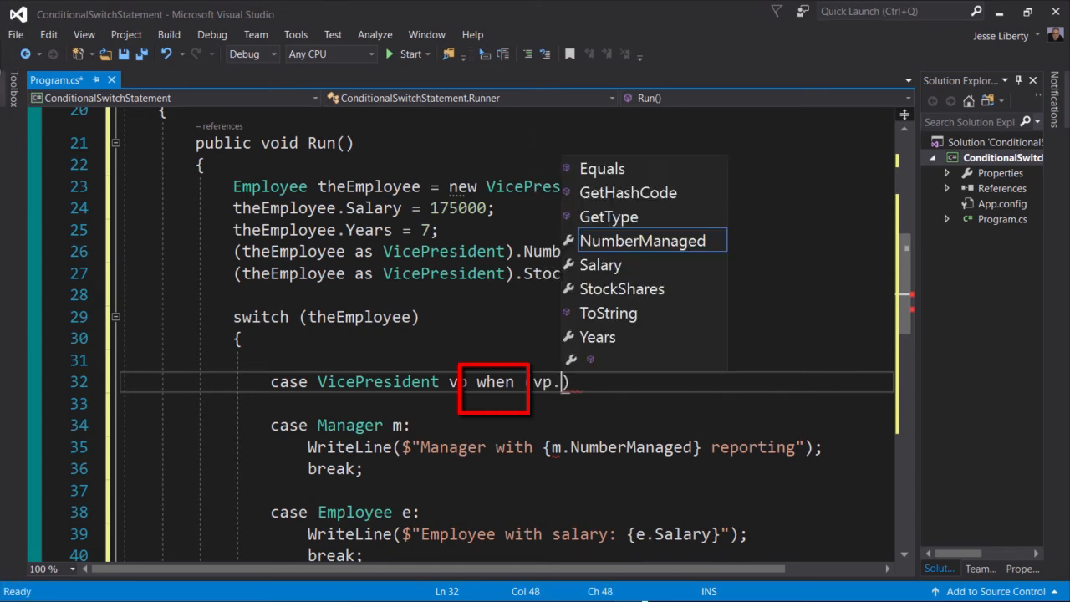
pyautogui.write('st')
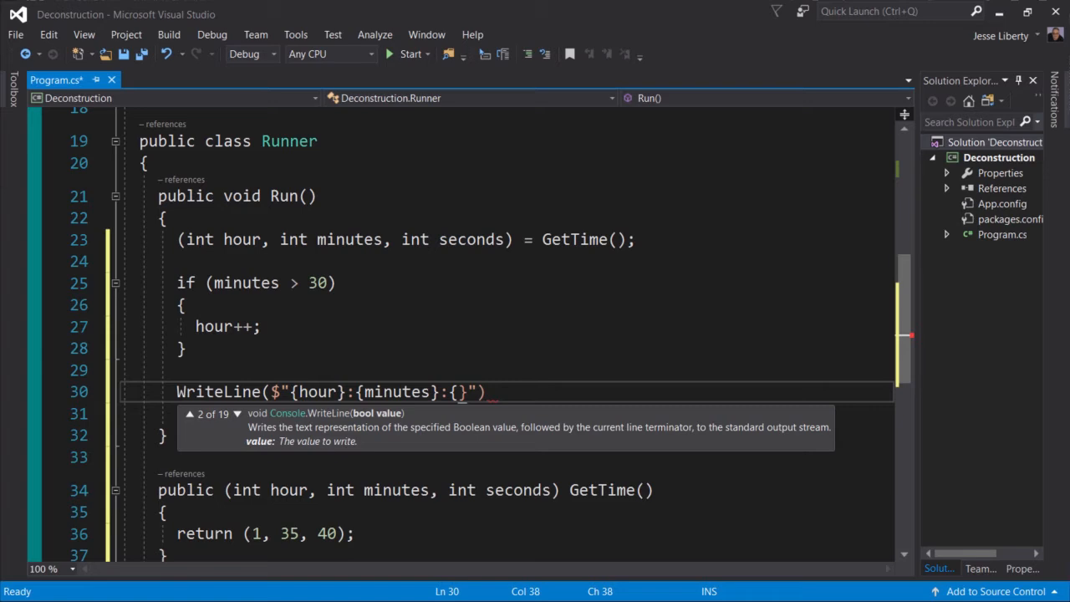
pyautogui.write('seconds')
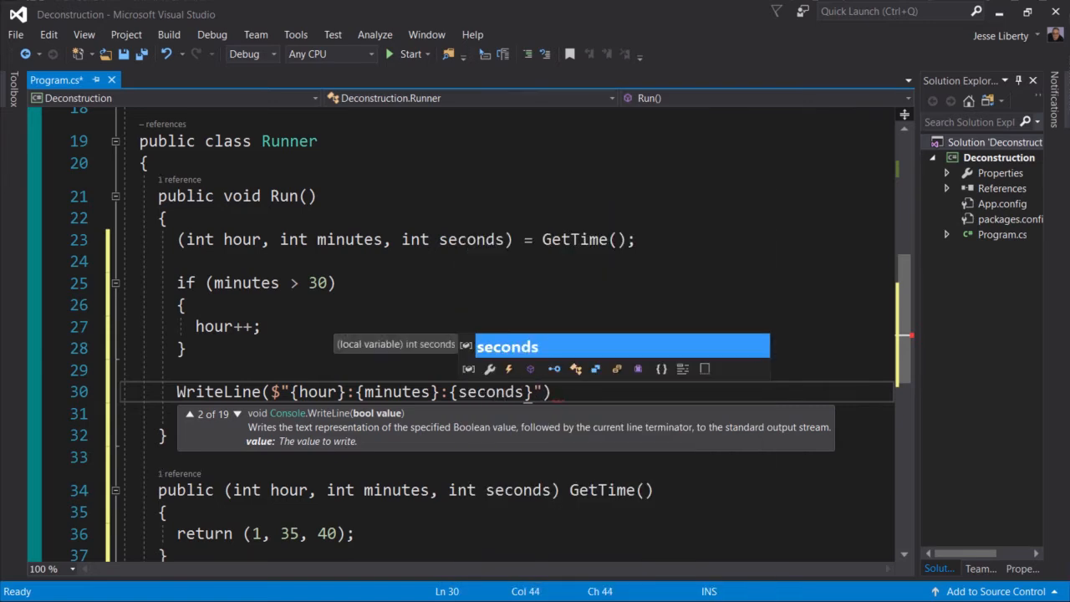